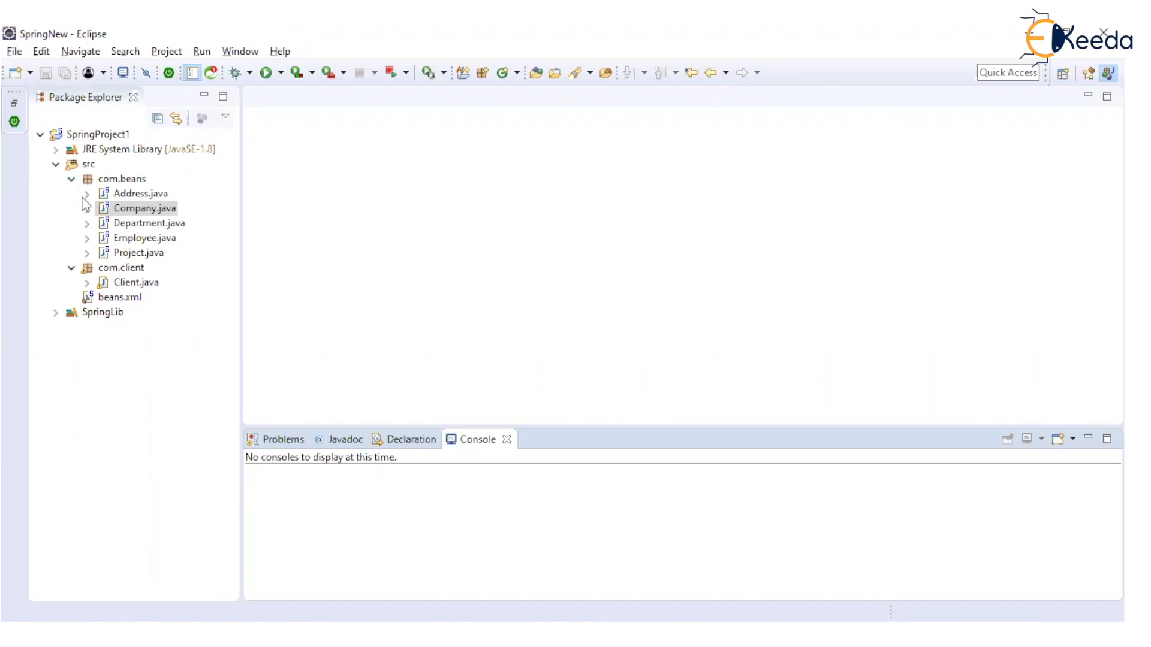
Open Company.java in the editor from Package Explorer.
click(144, 208)
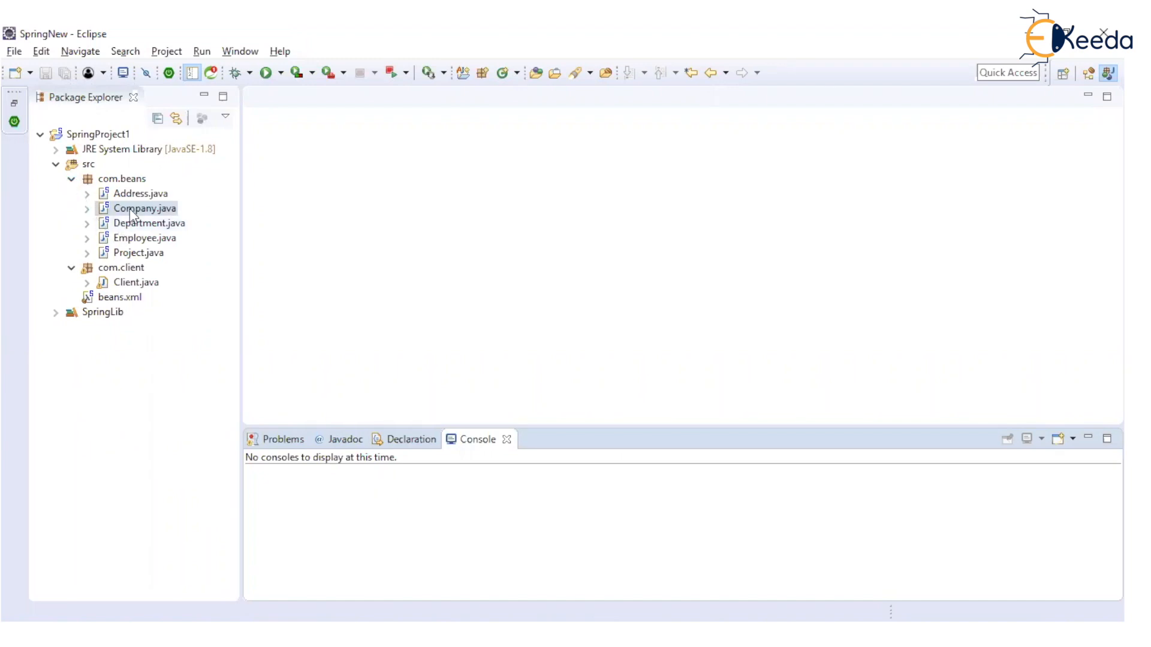
double_click(144, 208)
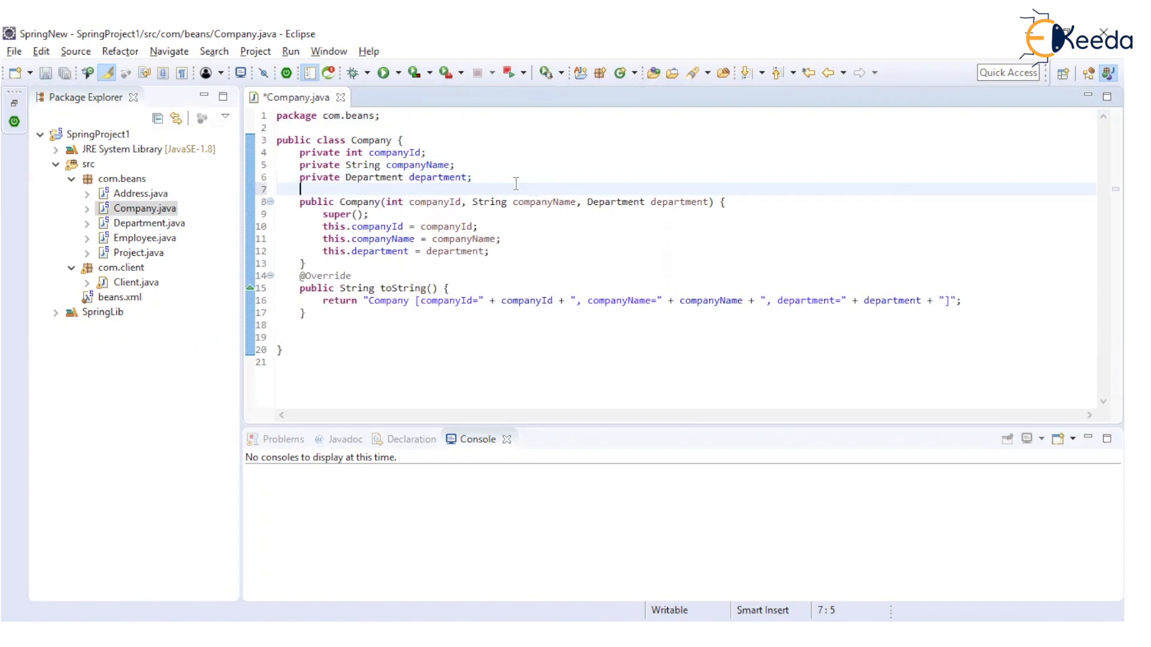
Declare a private Set<String> departmentNames field in Company.
text(private)
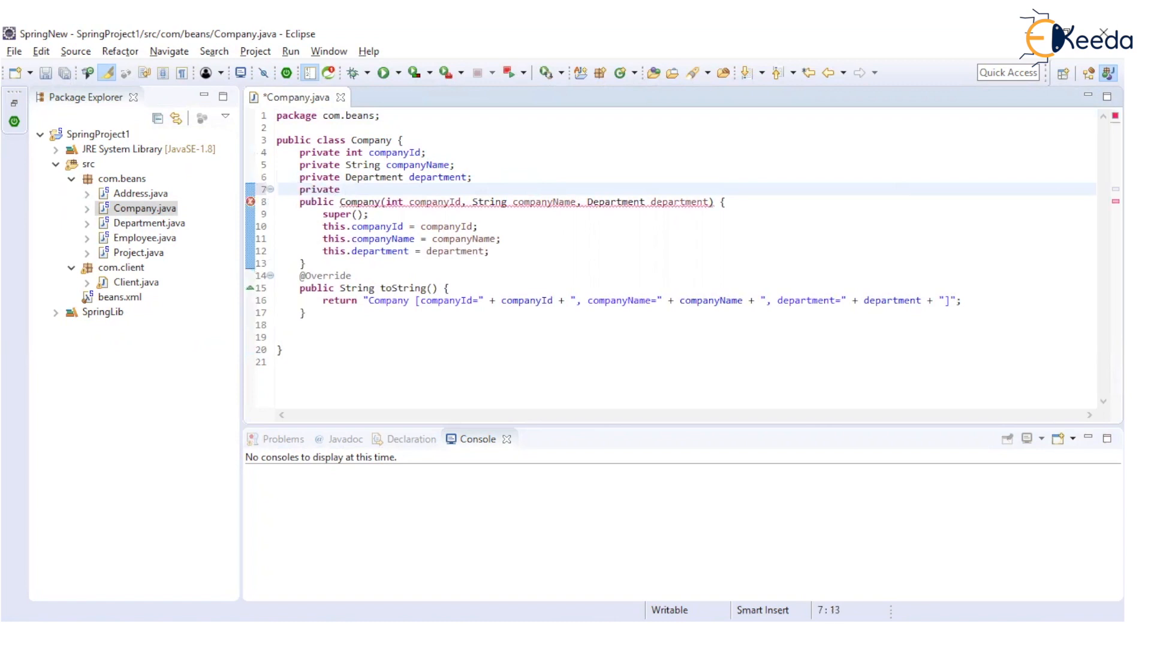
text(Set)
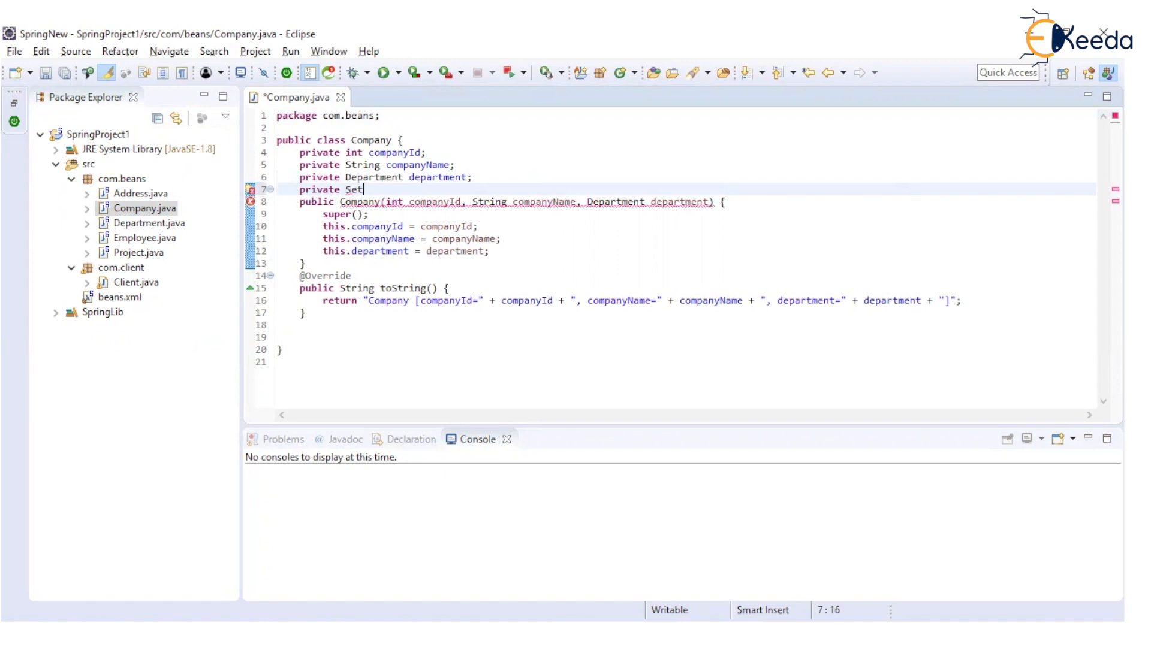
text(<String>)
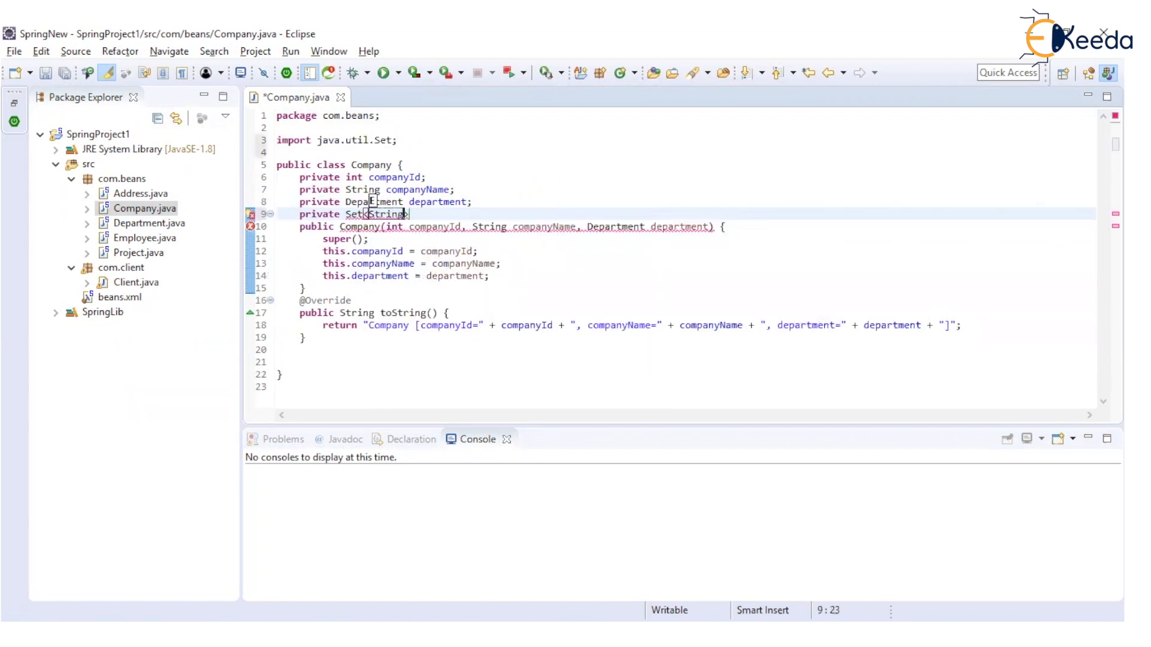
text(de)
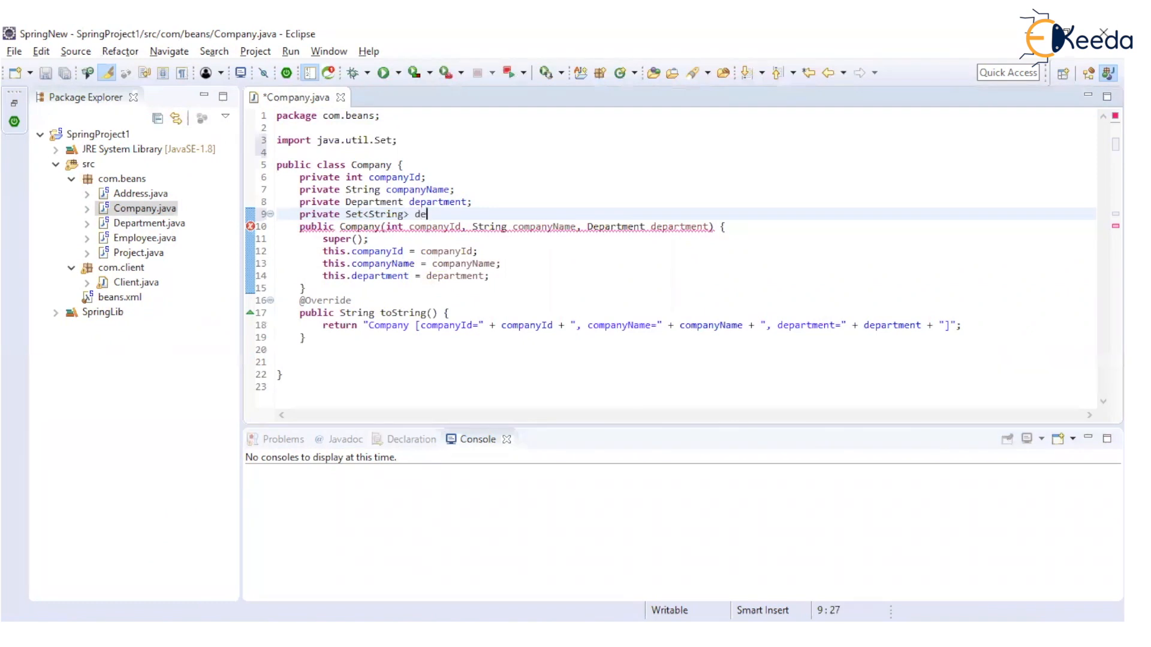
text(partmentN)
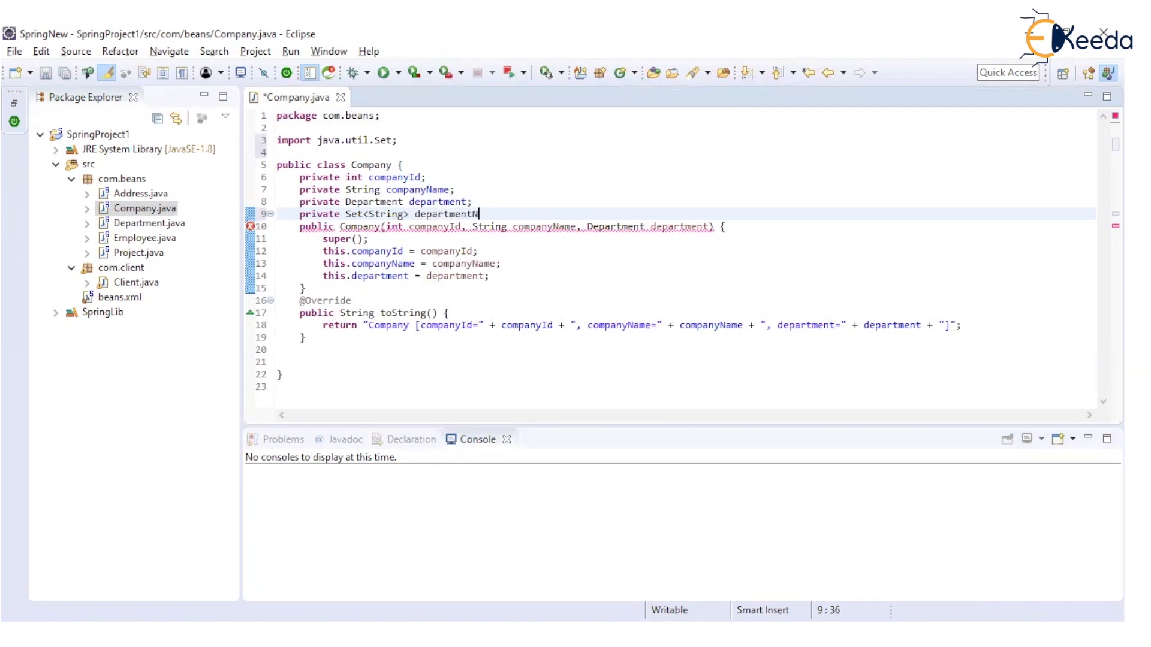
text(ames;)
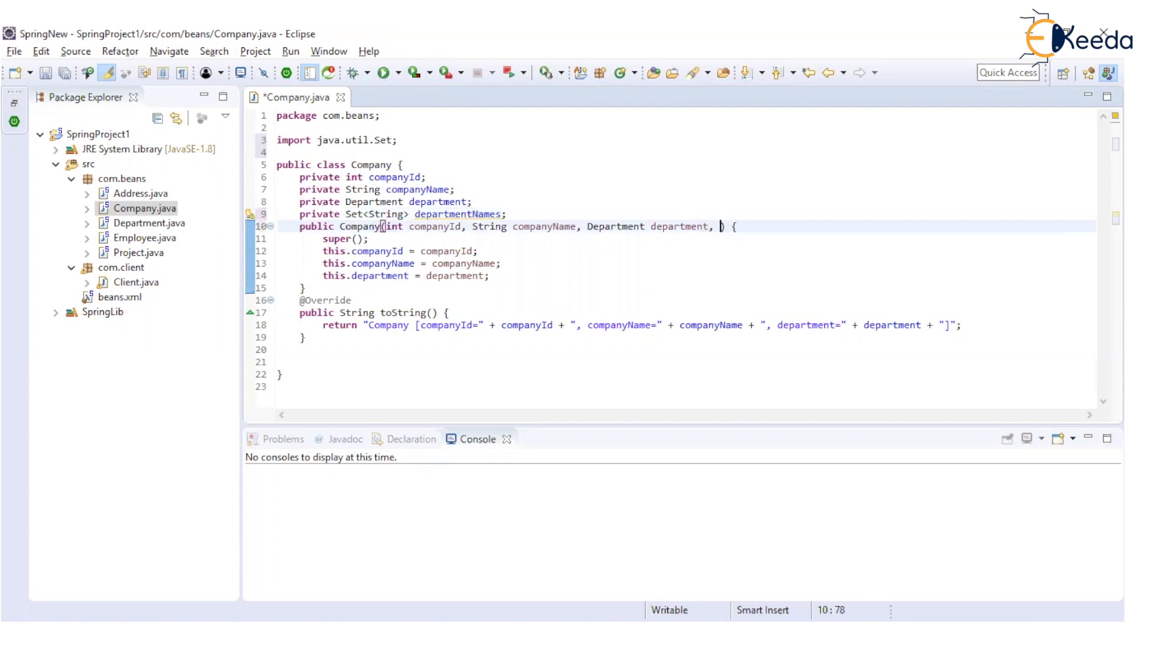
Add a Set<String> departmentNames constructor parameter, assigning this.departmentNames = new HashSet<>(departmentNames).
text(Set<E>)
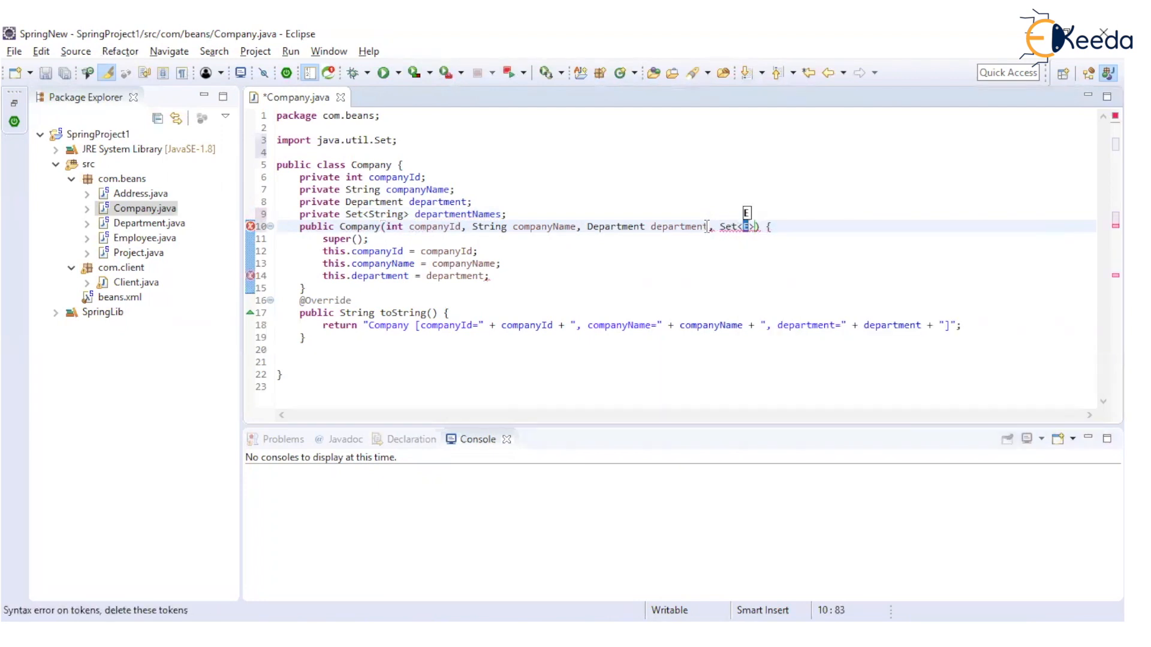
text(String)
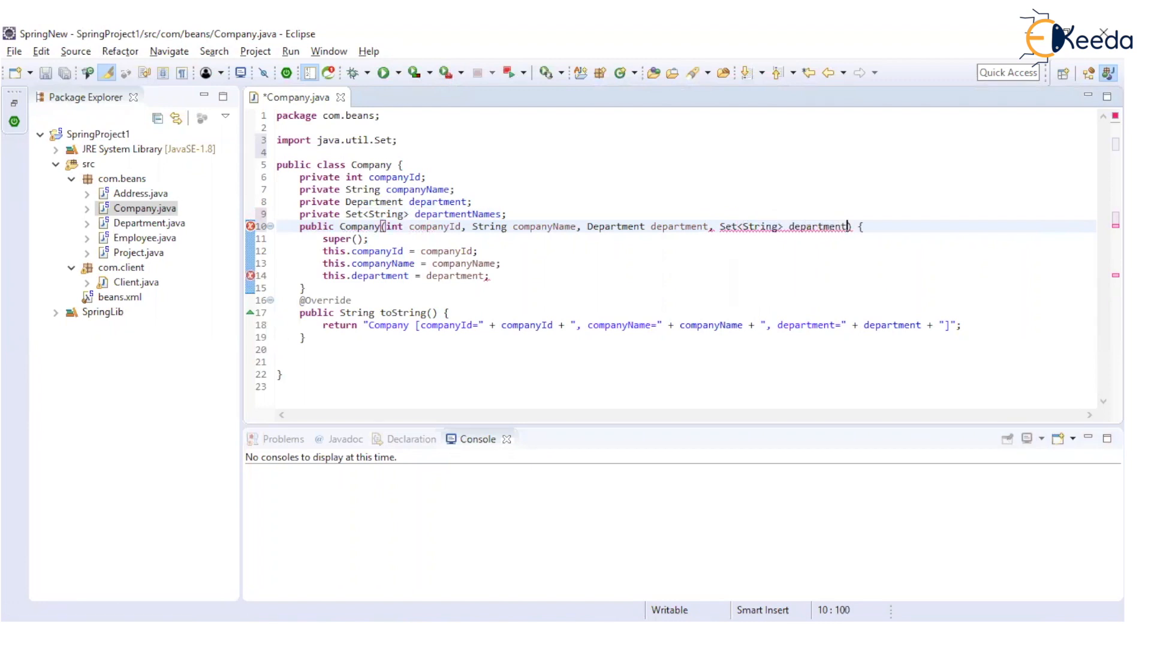
text(ames)
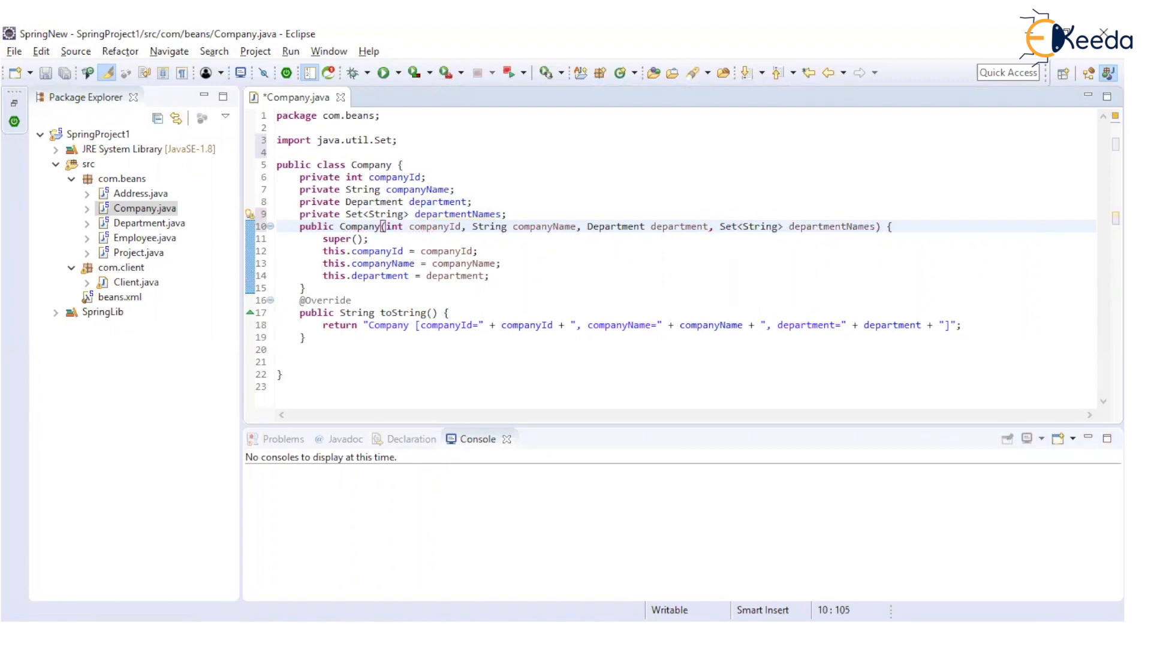
text(thi)
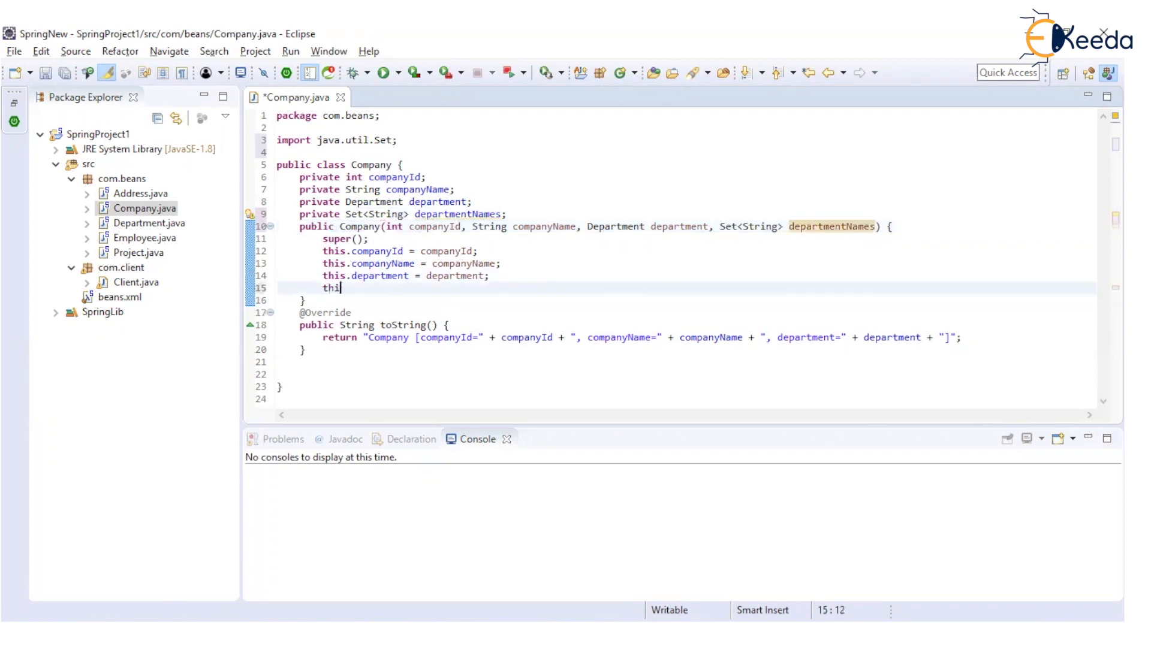
text(s.departmentNames = new Has)
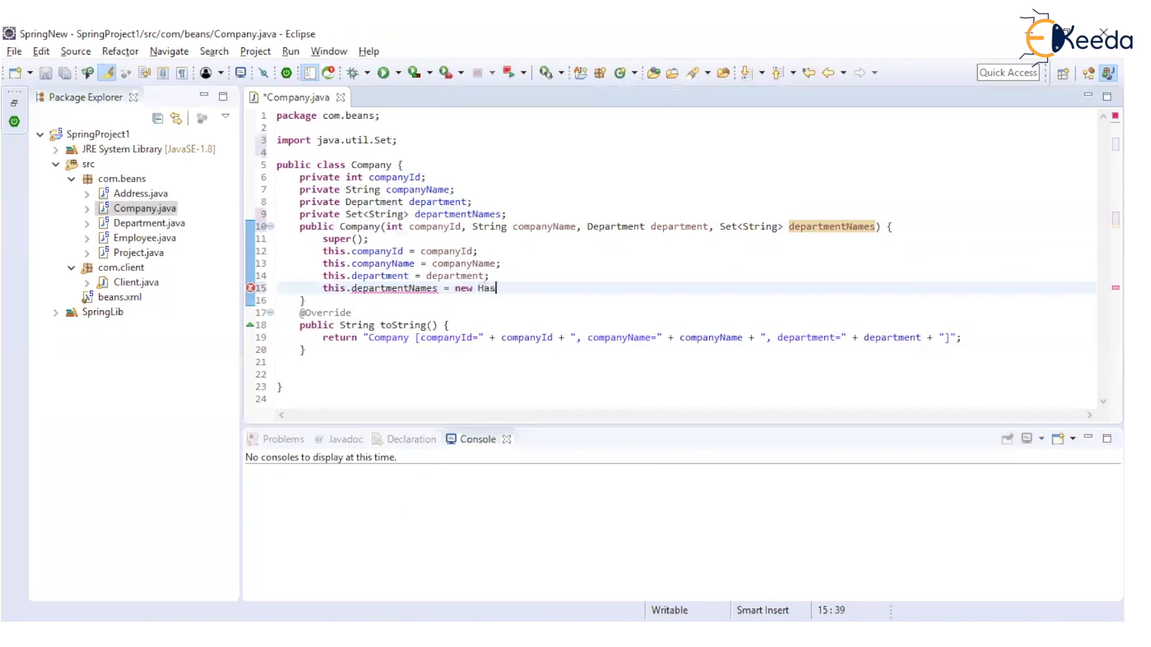
text(hSet<>(arg0)
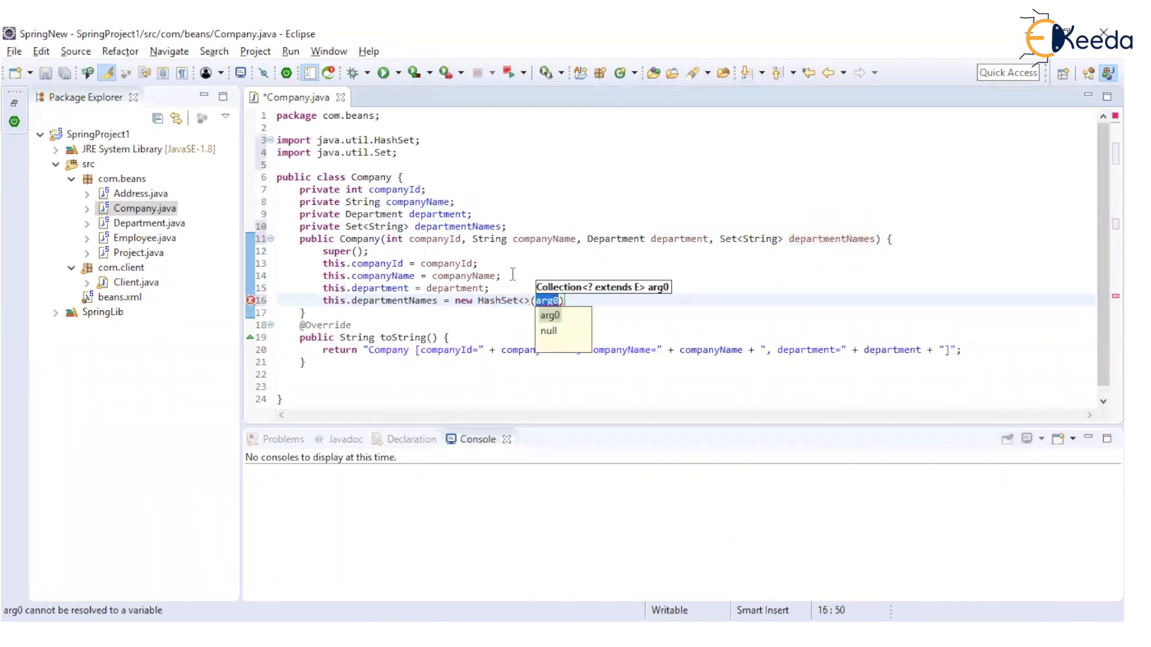
text(departmentNames)
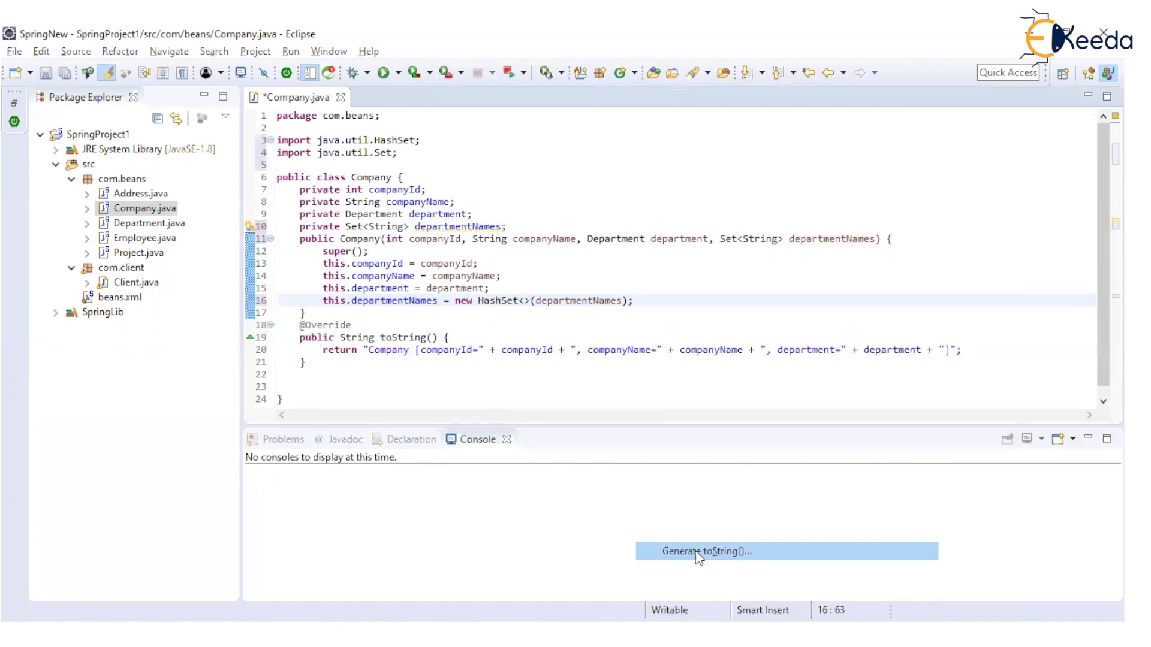
Generate toString() with all four fields and save Company.java.
click(706, 552)
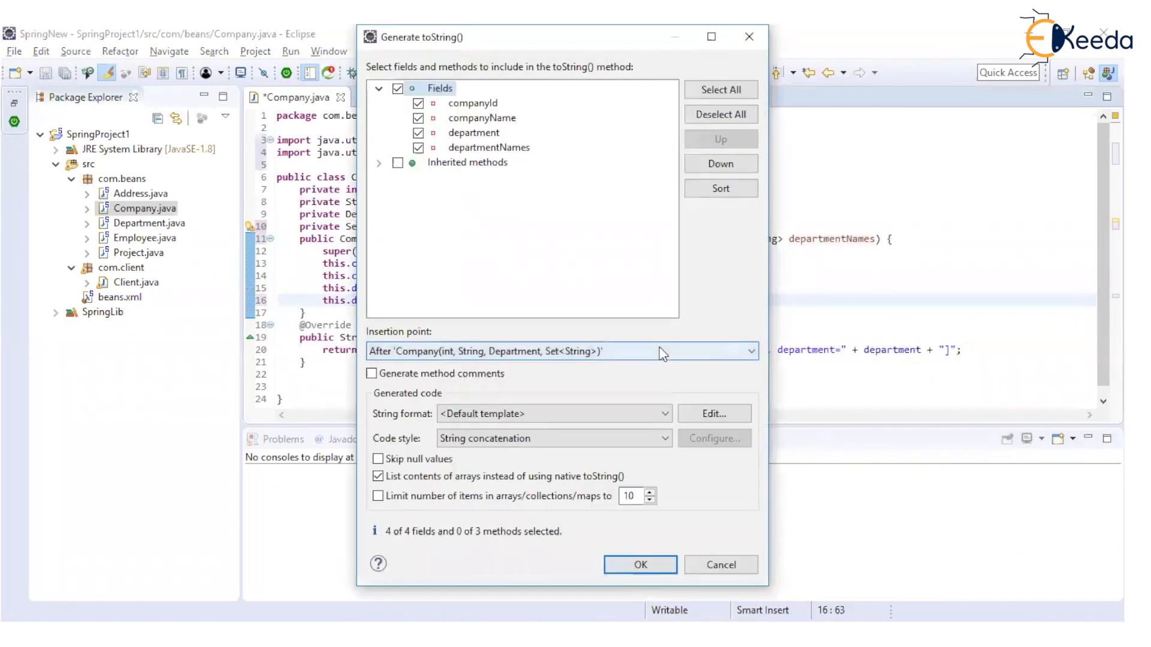
click(638, 565)
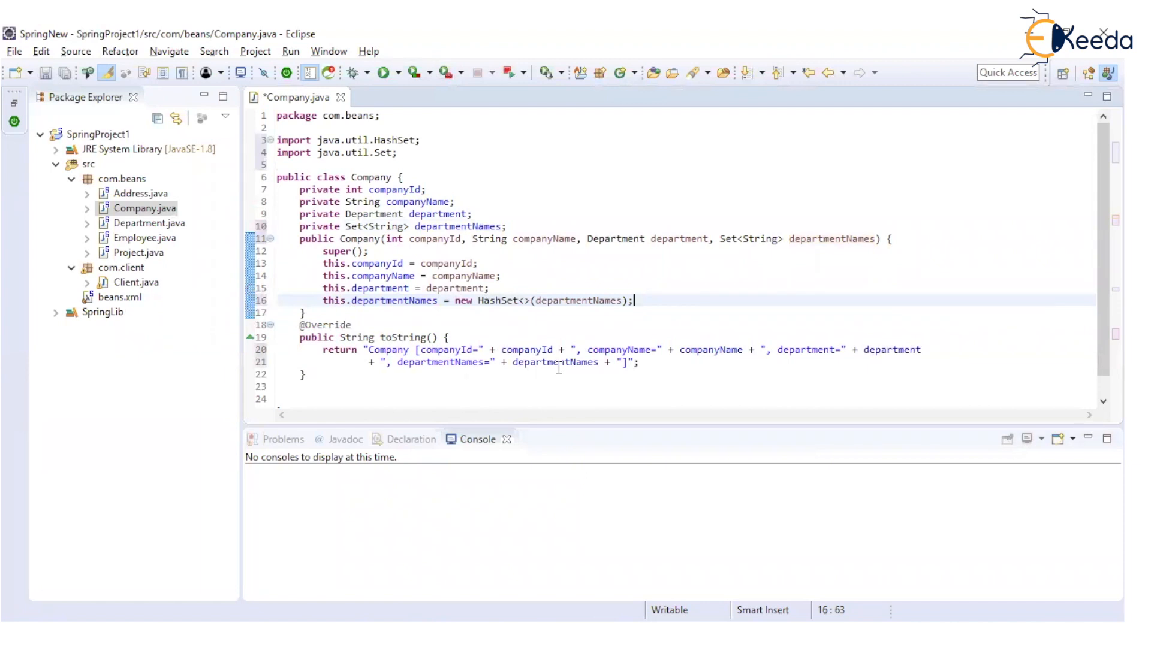
key(ctrl+s)
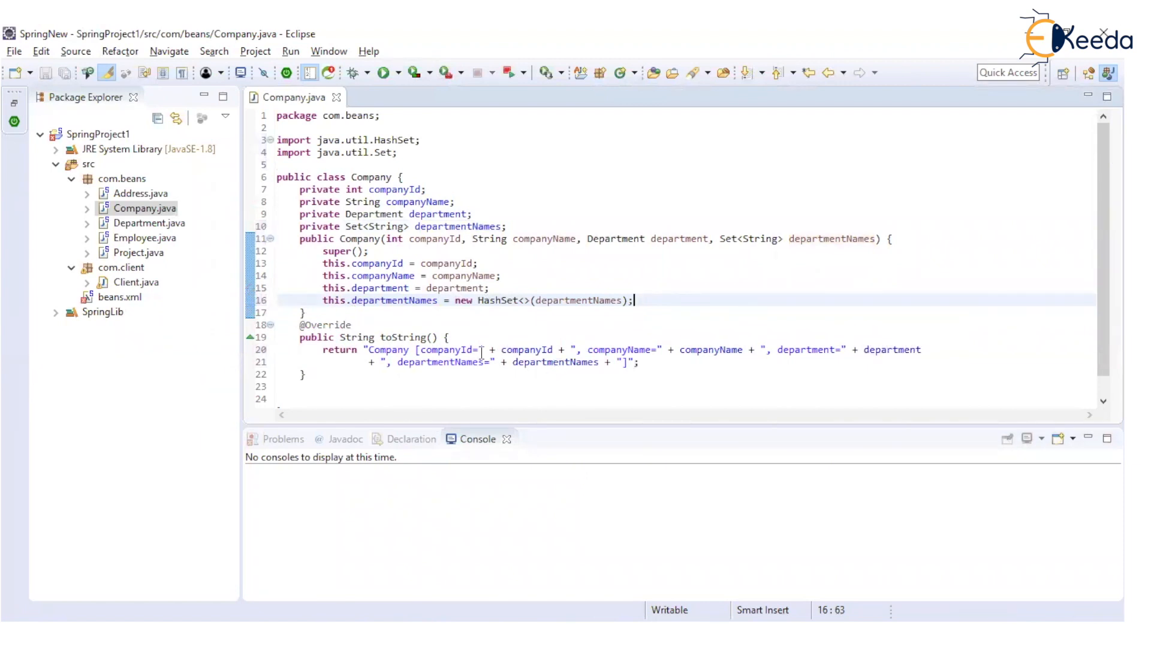
click(120, 297)
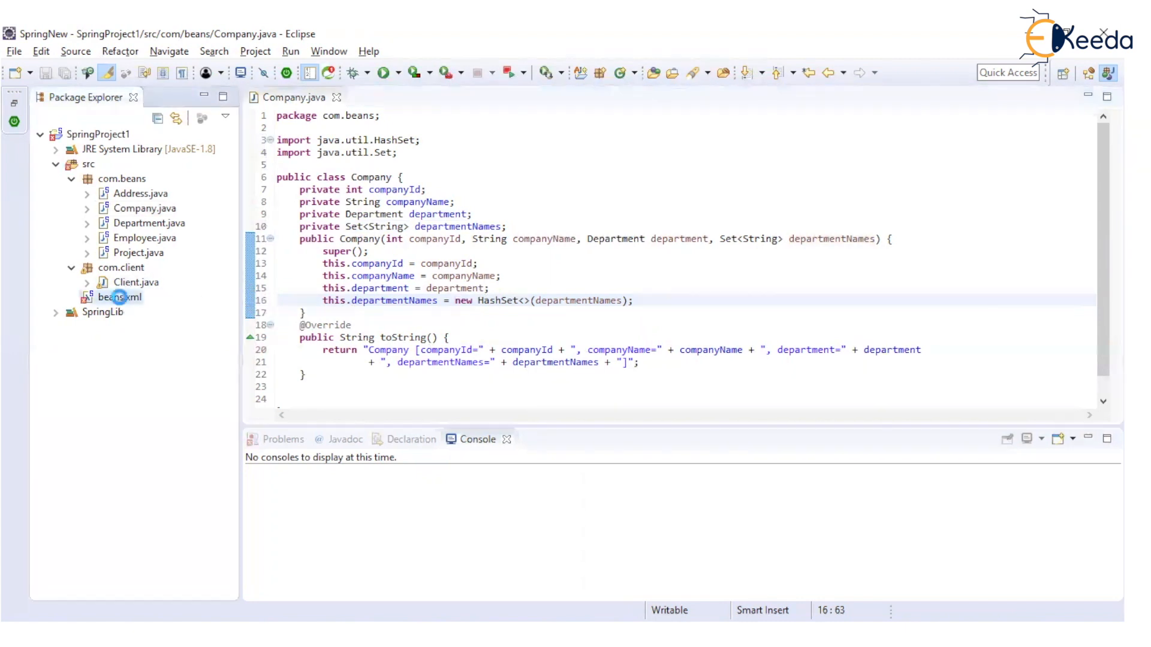
Open beans.xml and add a departmentNames constructor-arg below the department argument.
double_click(119, 297)
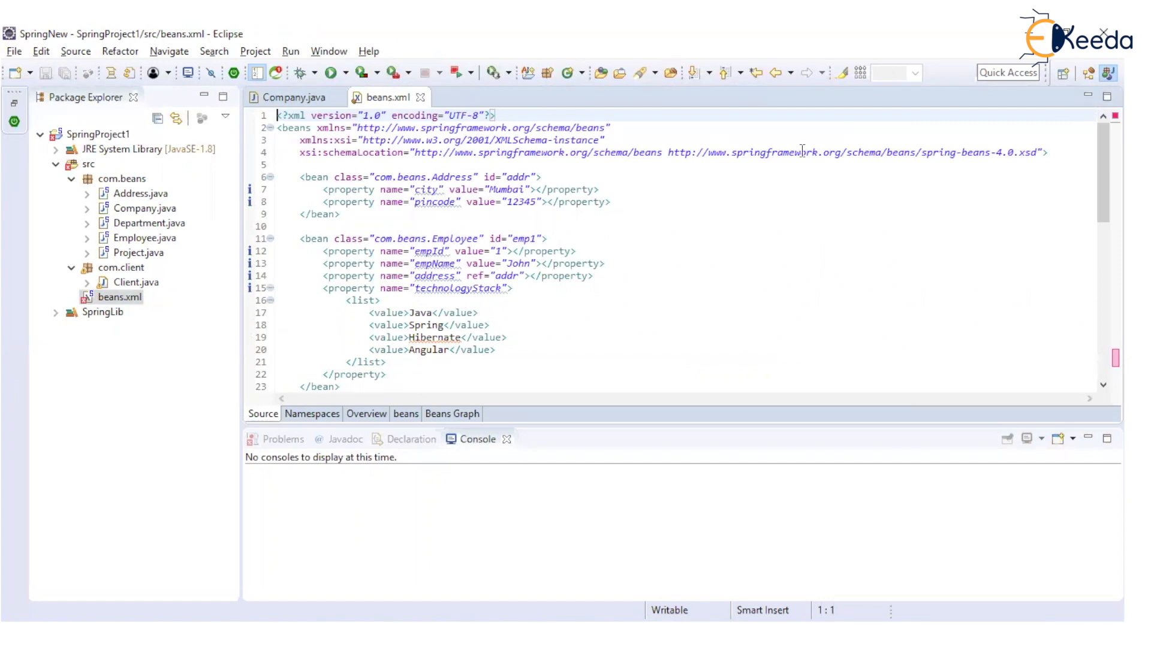
scroll(down, 3)
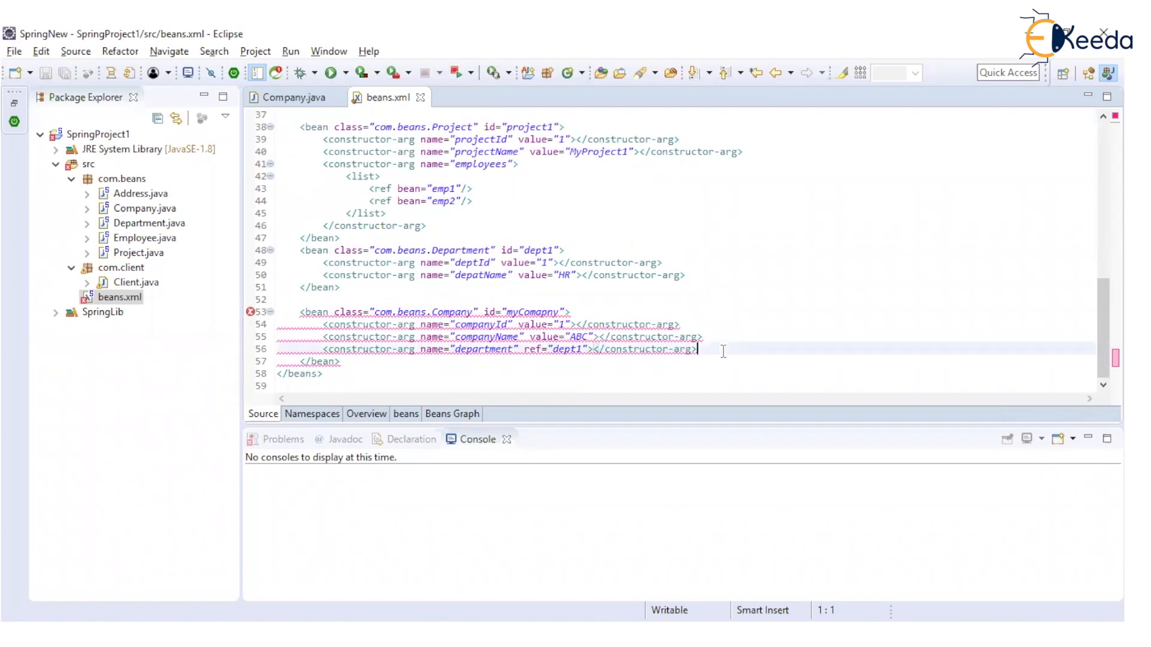
key(enter)
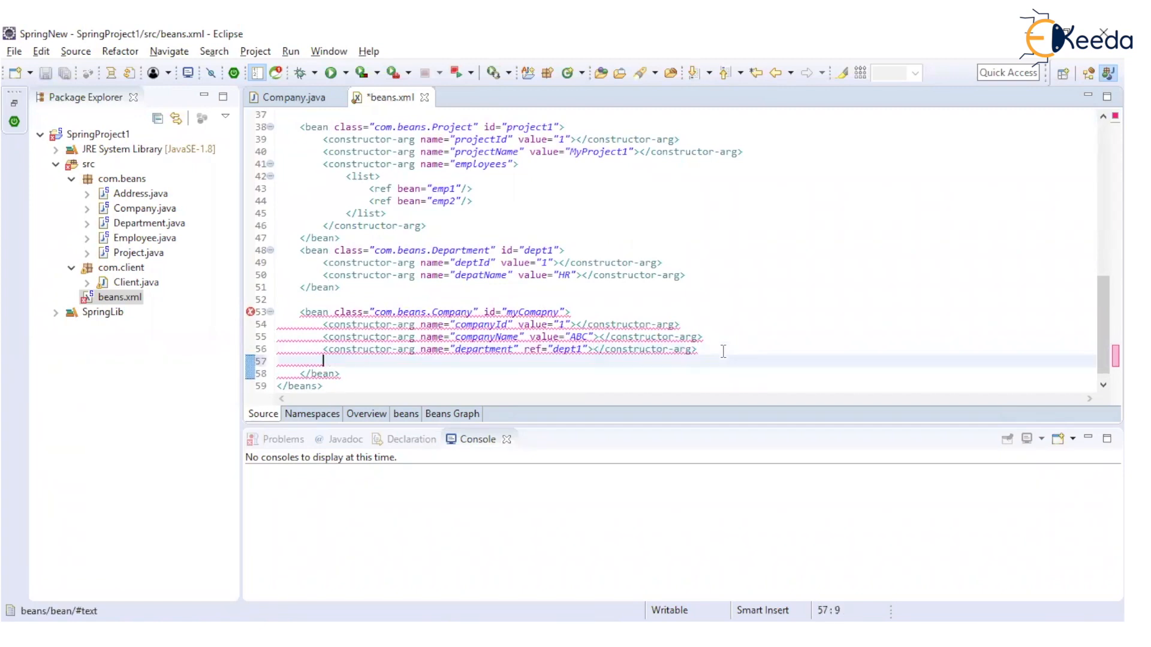
text(<constructor-arg></constructor-arg>)
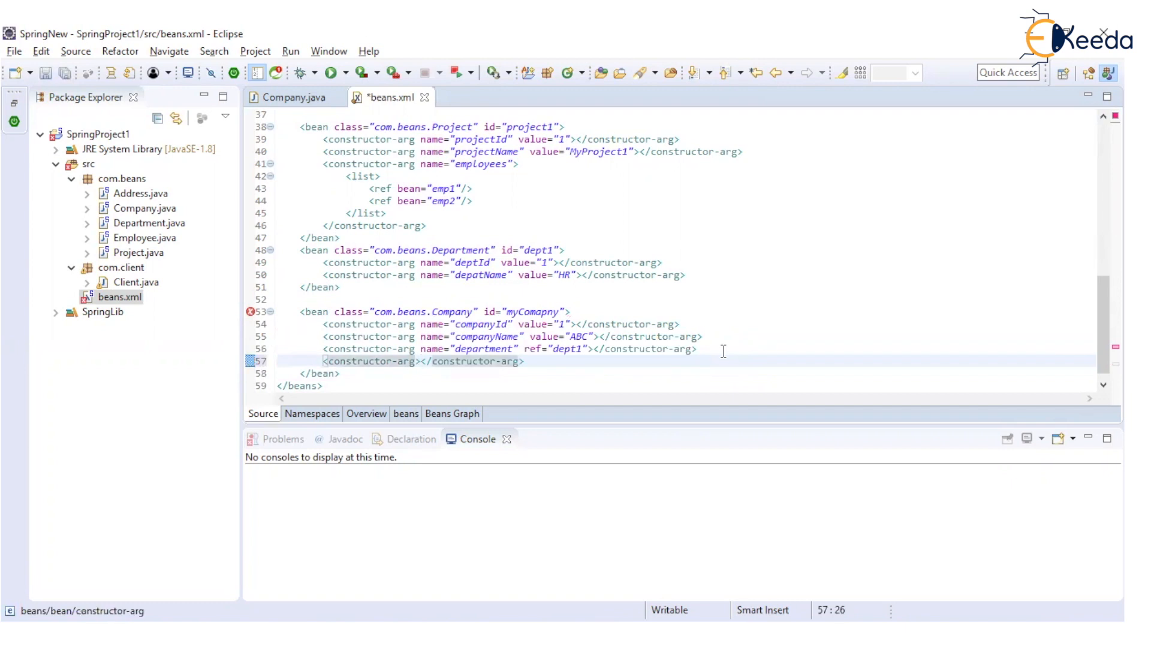
text(n)
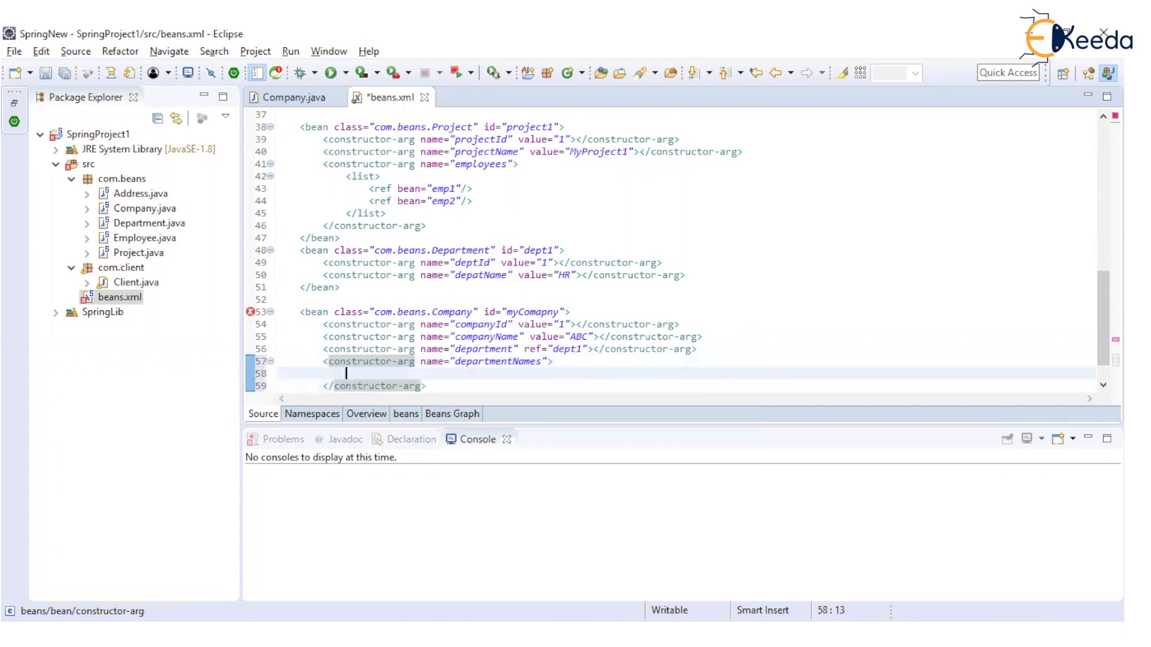
Put a <set> with values Admin, HR and L&D in departmentNames and save beans.xml.
text(<set>)
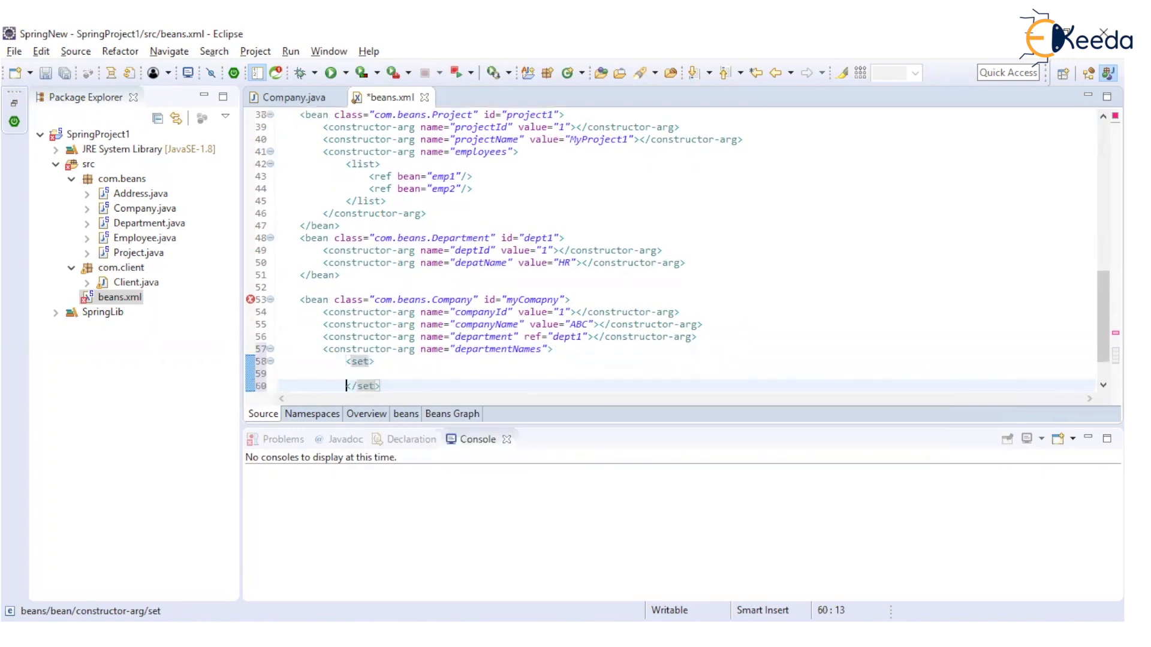
text(<)
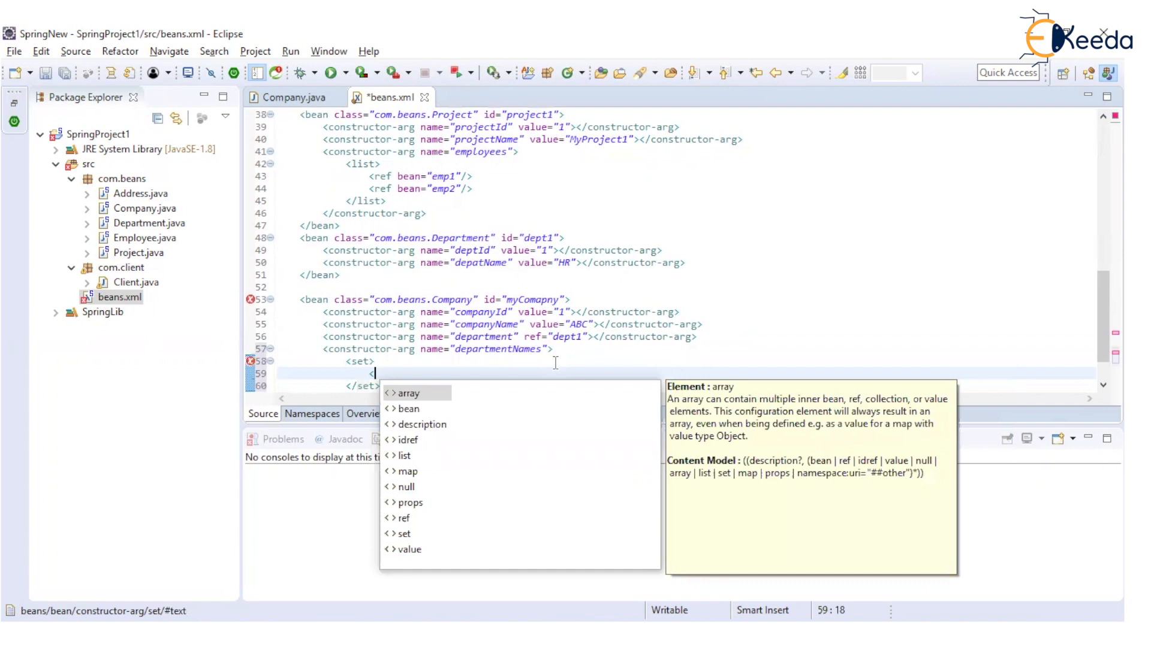
text(v)
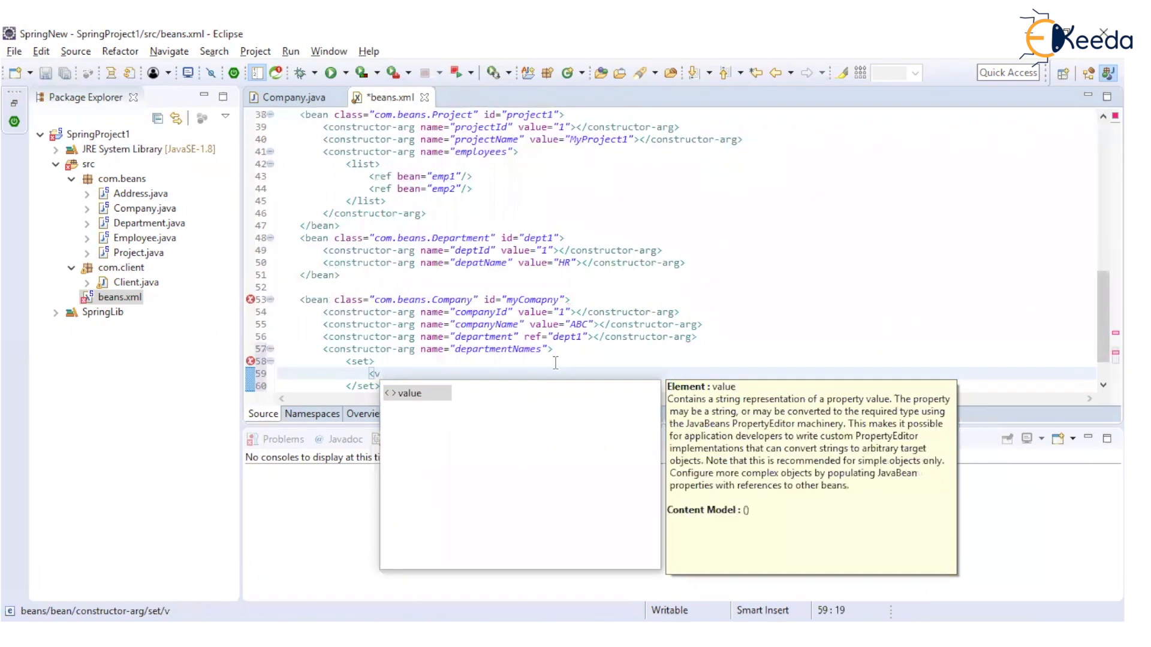
text(Admin</value>)
text(<value></value>)
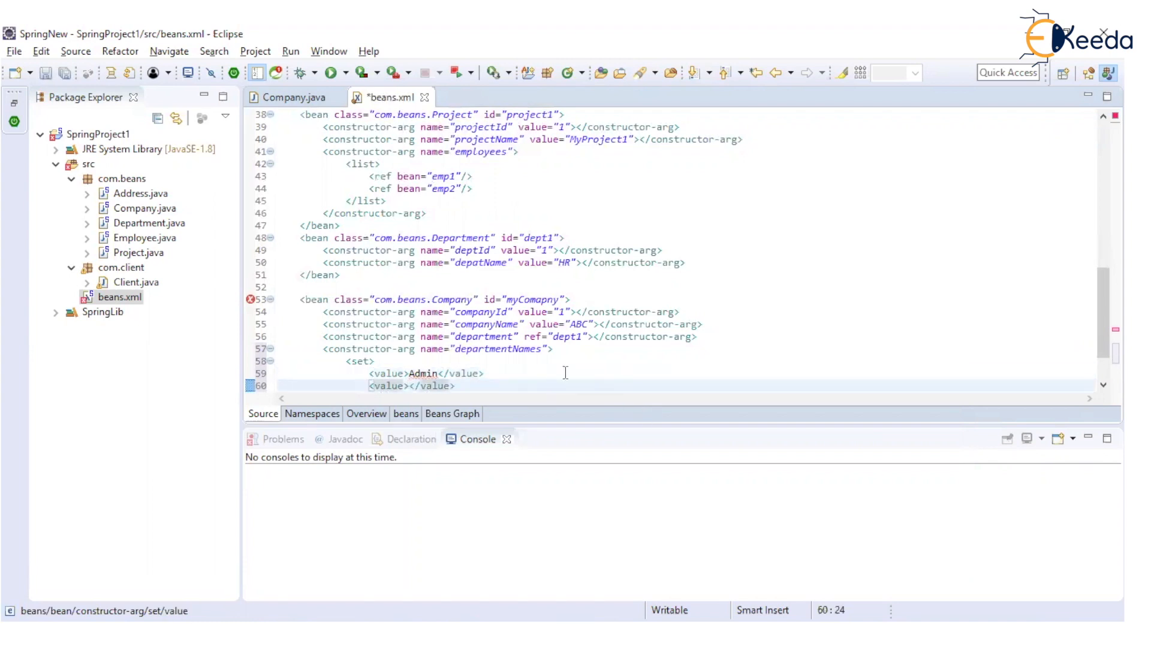
text(HR)
text(<value></value>)
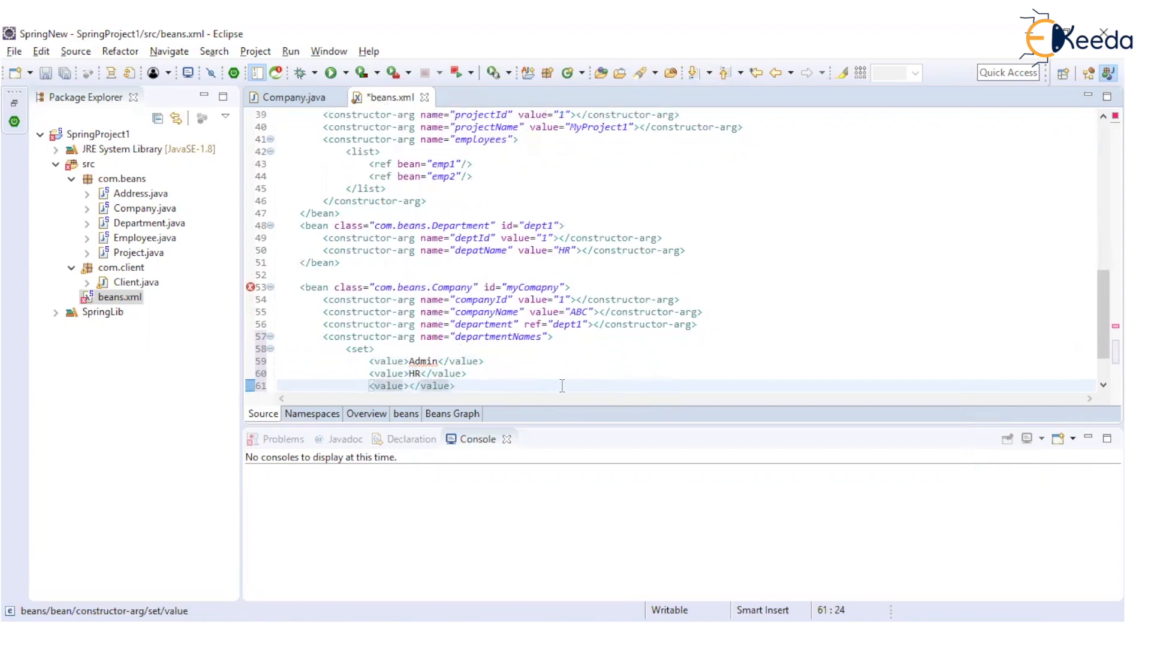
text(L&D)
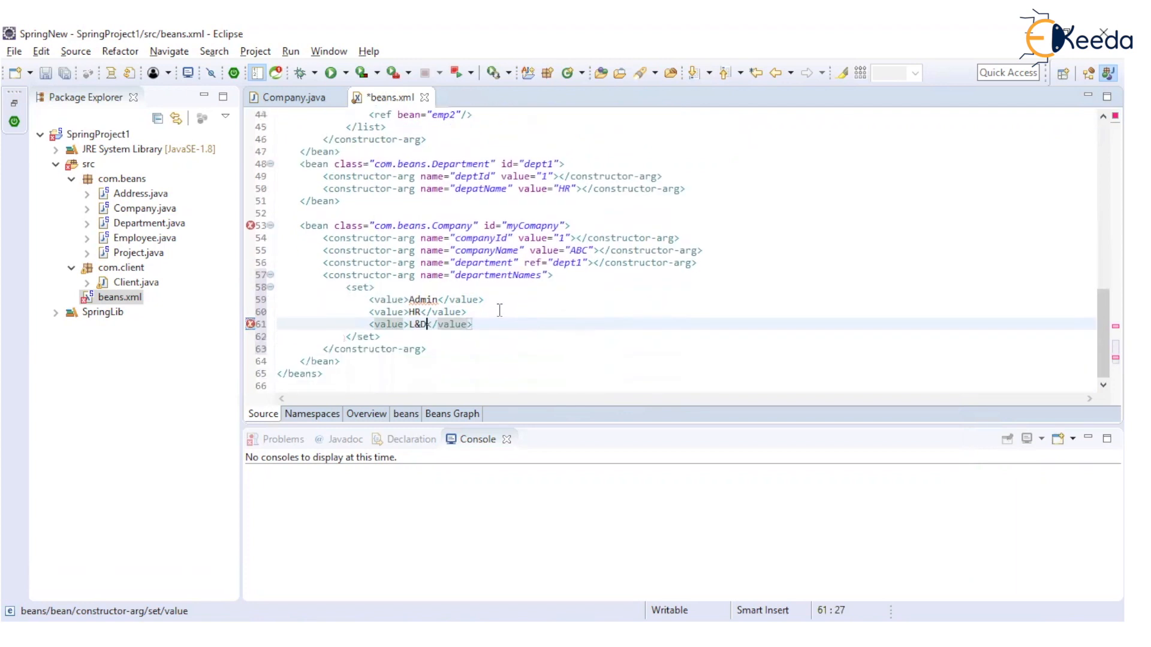
key(ctrl+s)
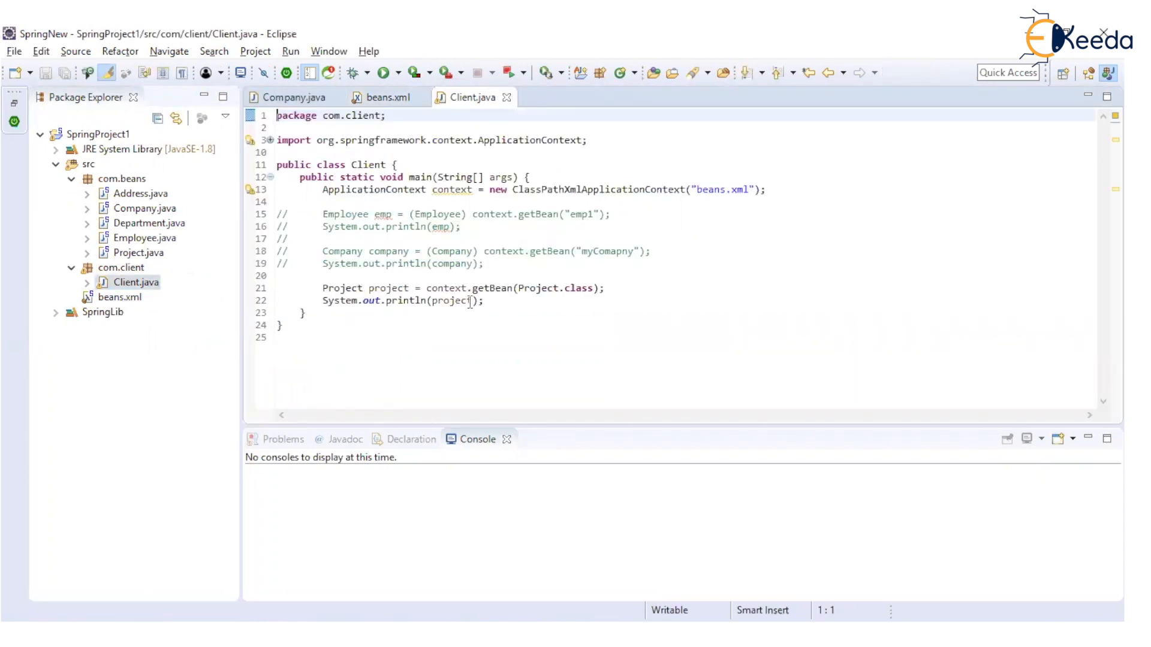
Uncomment lines 18–19 with Ctrl+/ and run Client as a Java Application.
drag(321, 251, 484, 264)
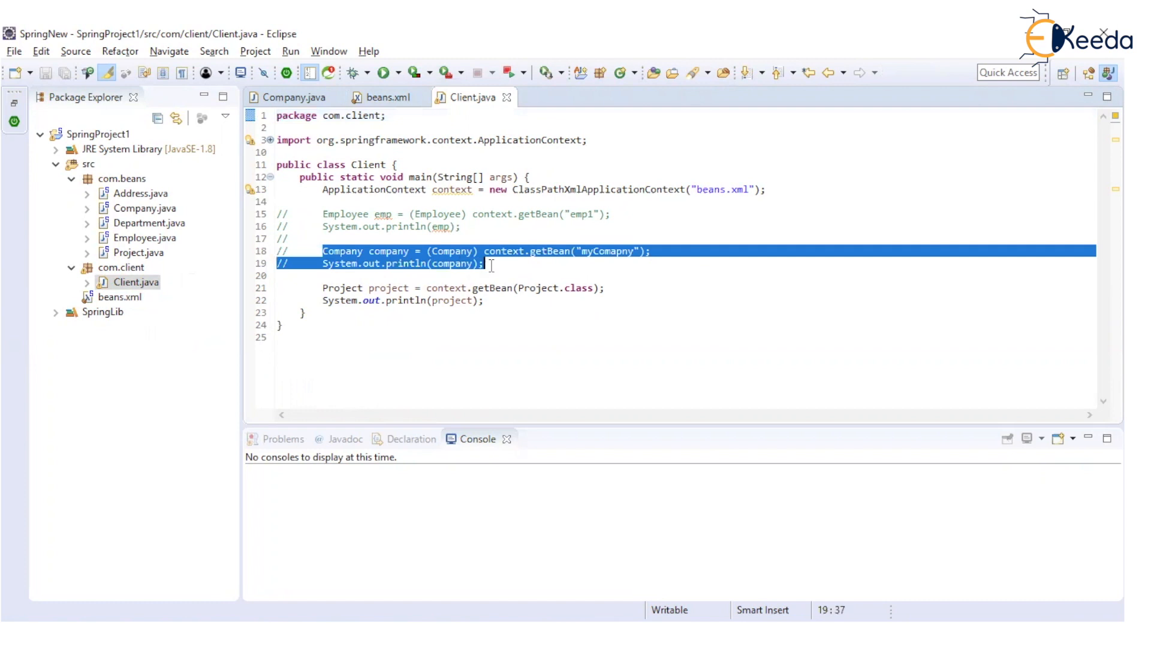
key(ctrl+/)
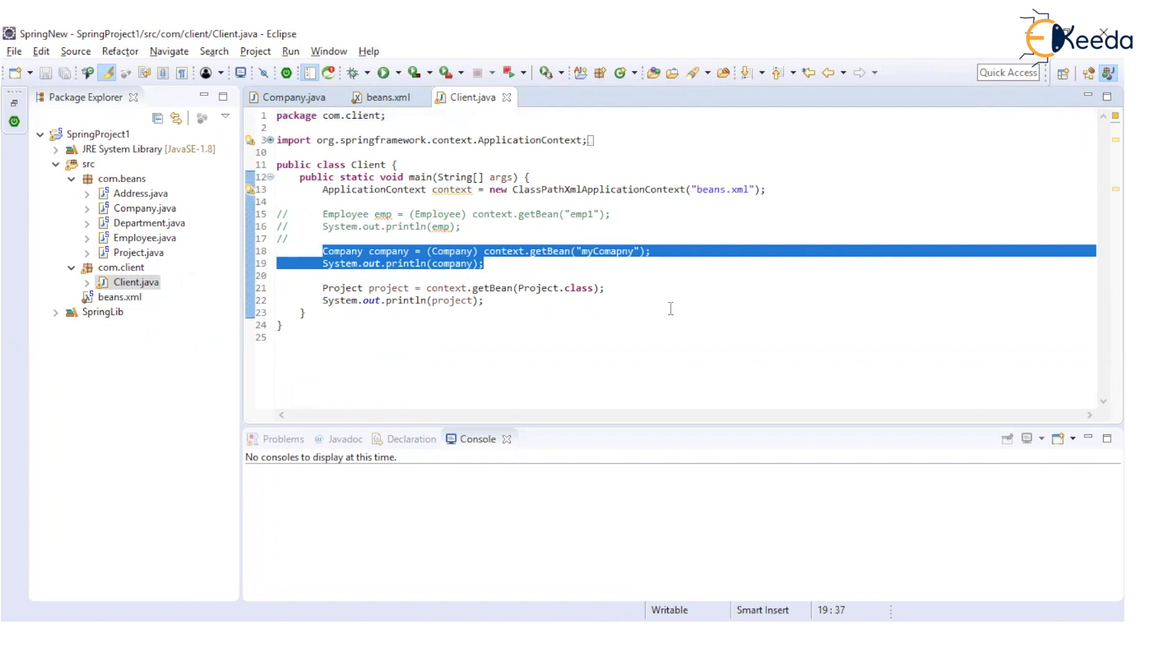
right_click(669, 309)
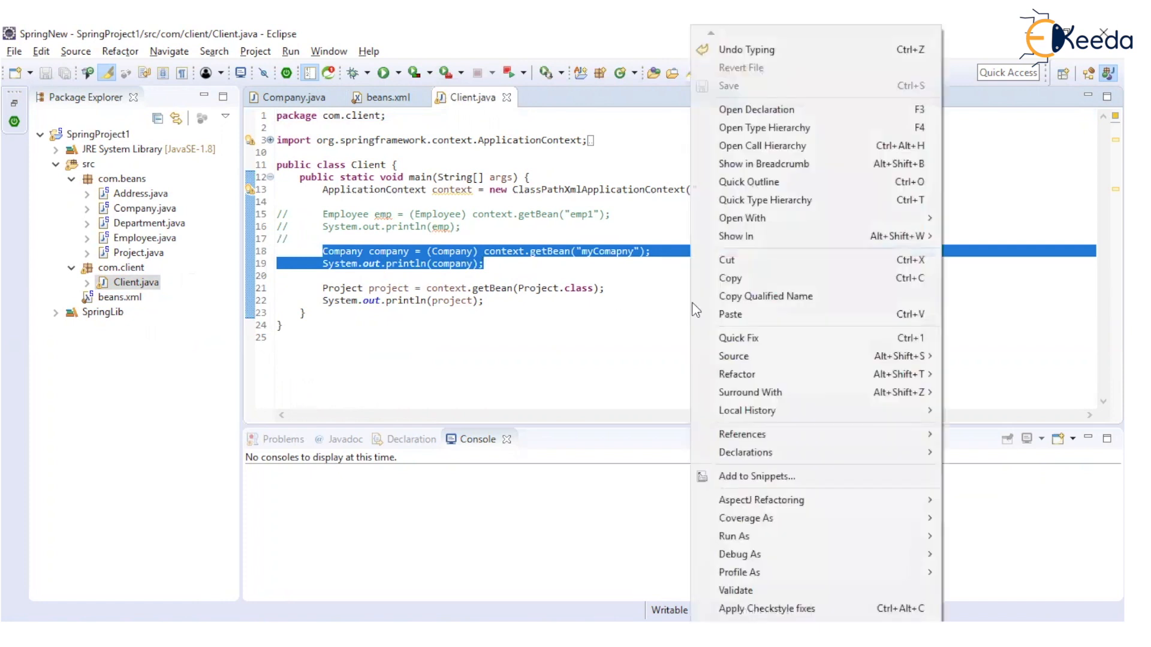
click(734, 536)
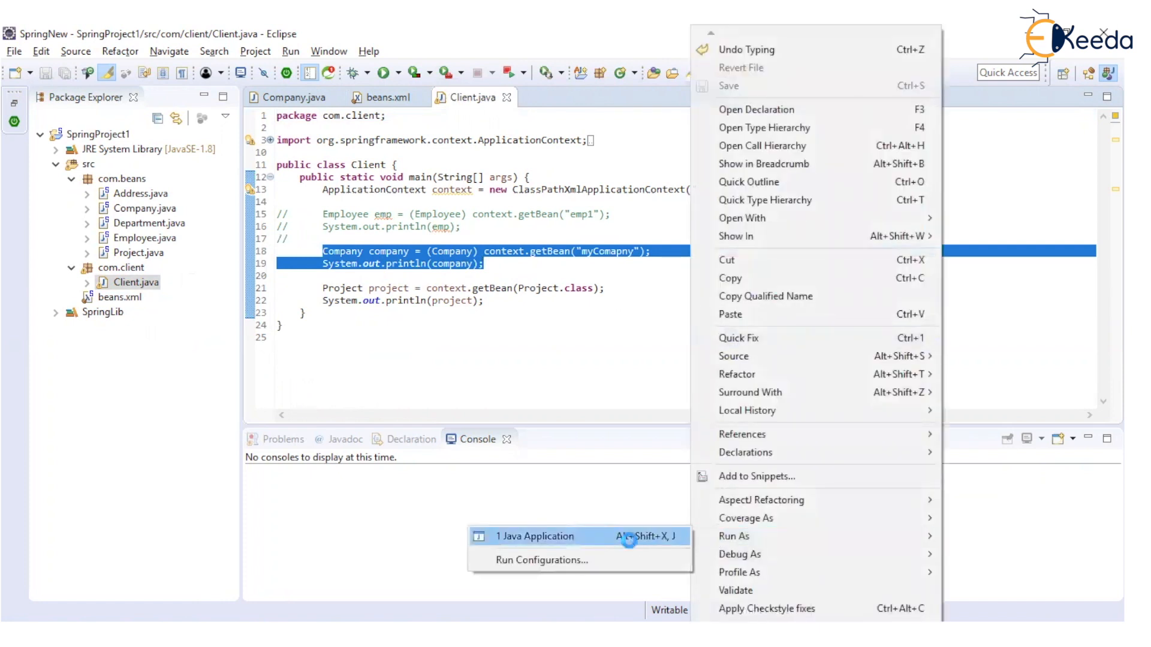
click(534, 536)
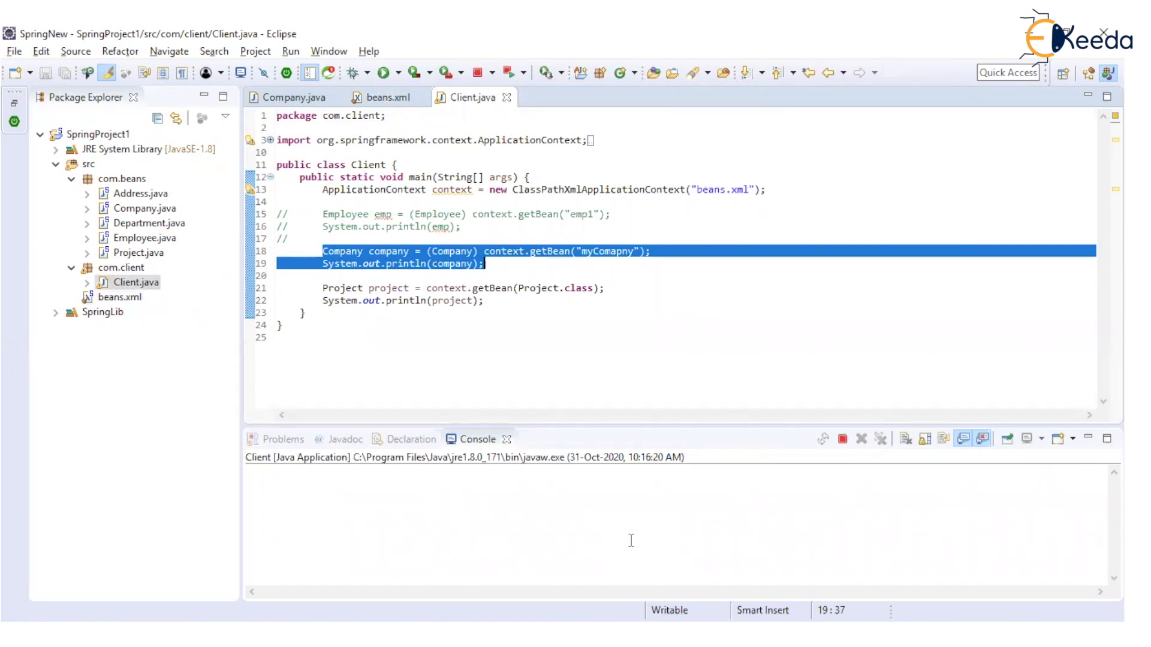
mouse_move(842, 438)
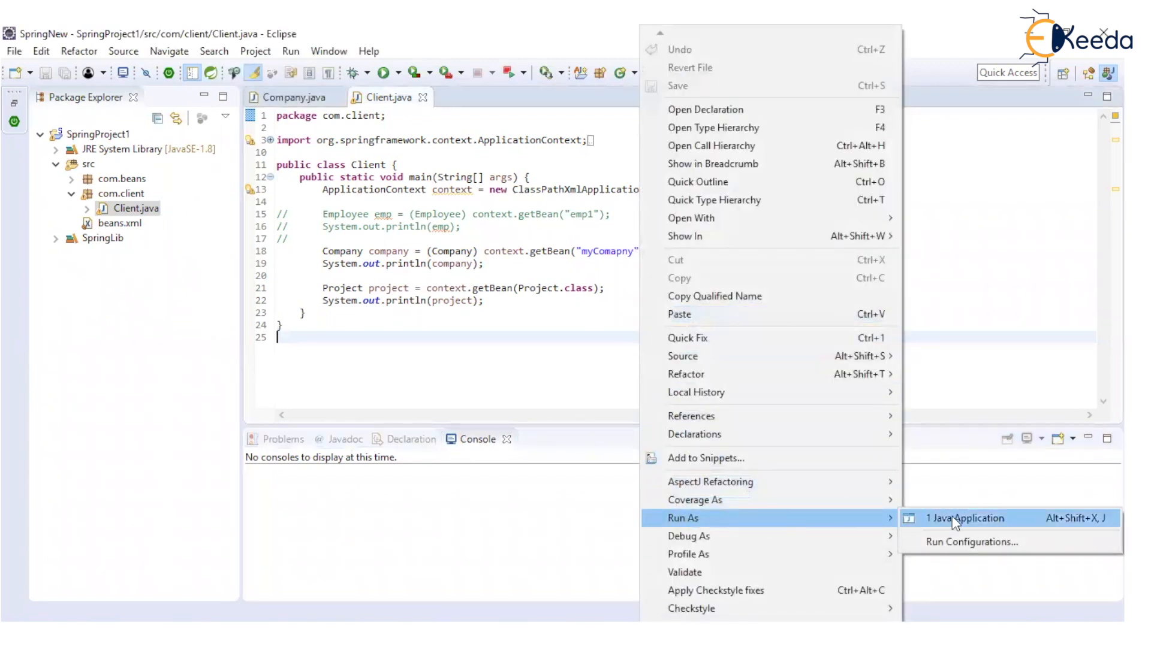
mouse_move(951, 522)
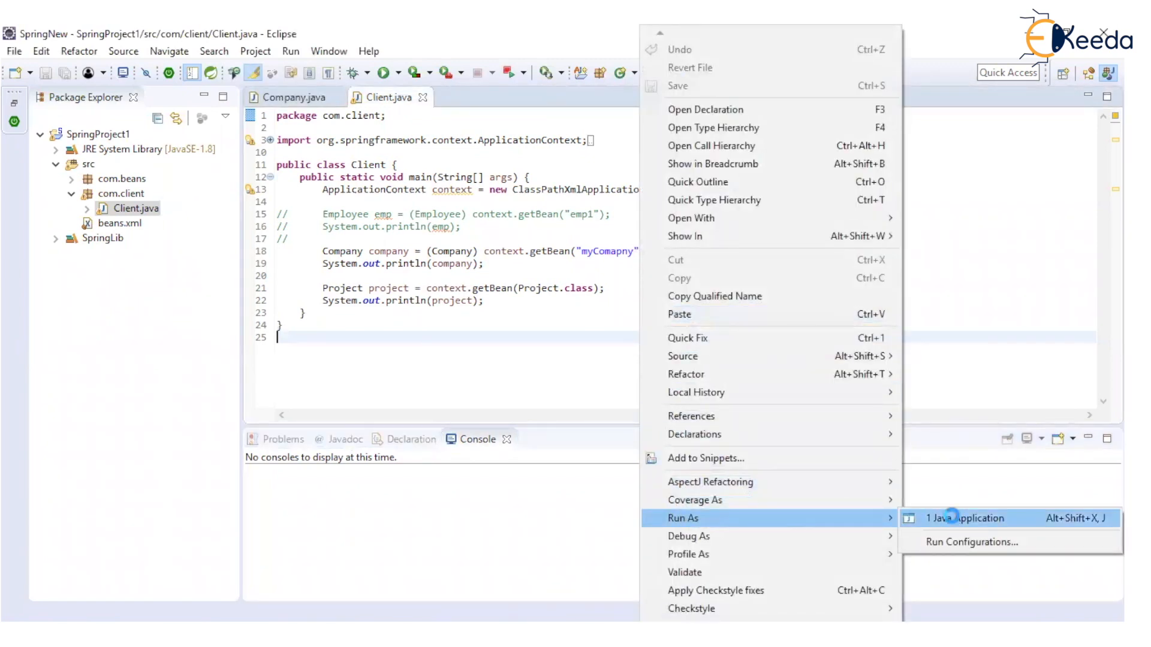
Run Client as a Java Application again to print the bean details.
click(969, 517)
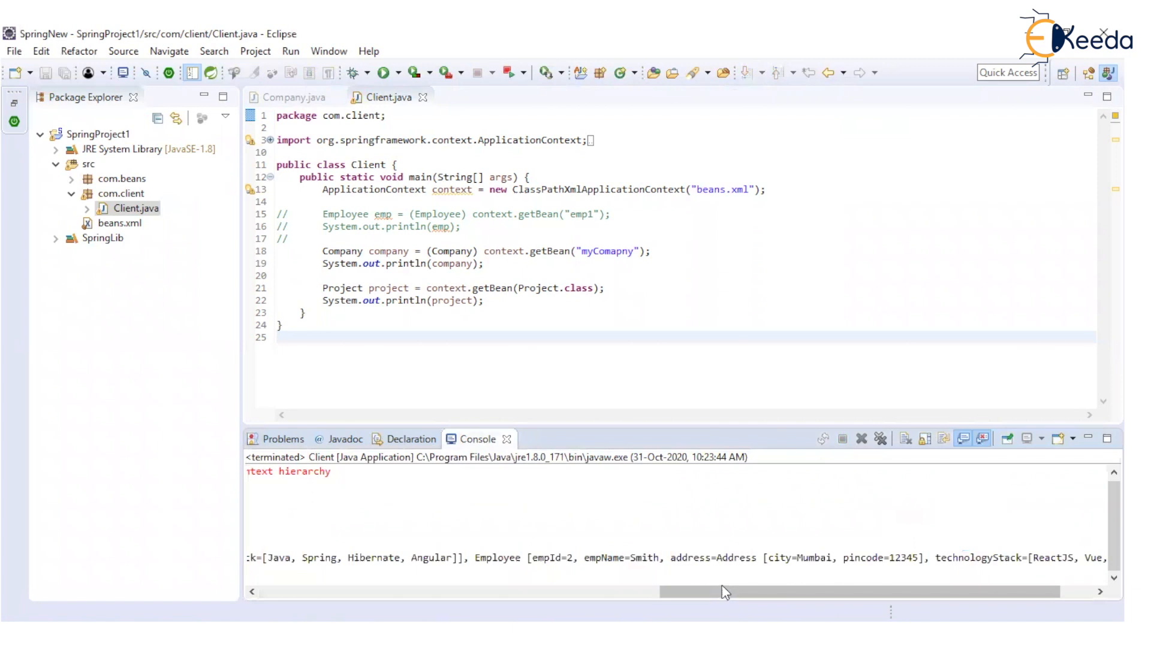
Scroll the console left and highlight departmentNames=[Learning and Development, HR, Admin].
drag(723, 591, 433, 592)
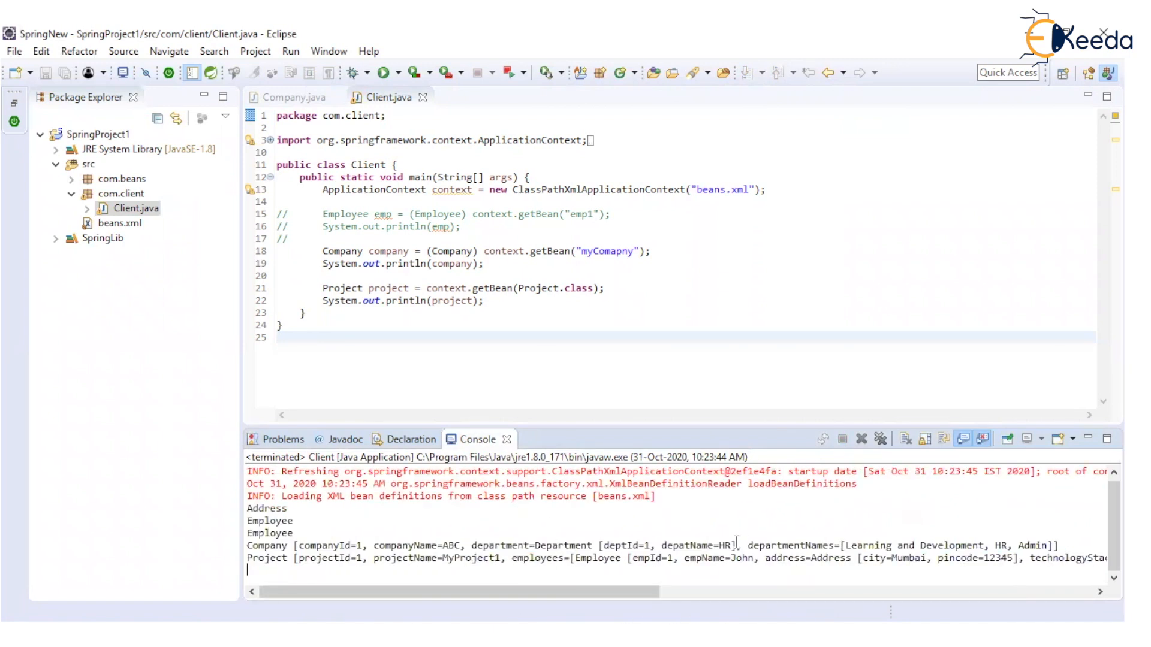
drag(743, 545, 1056, 546)
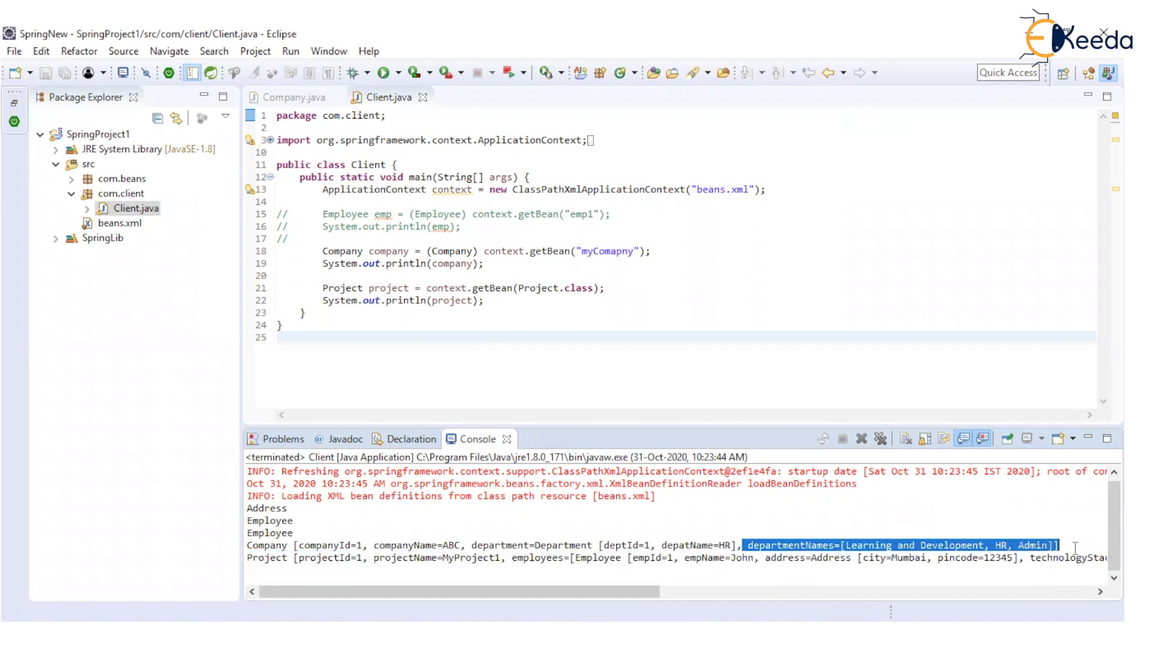